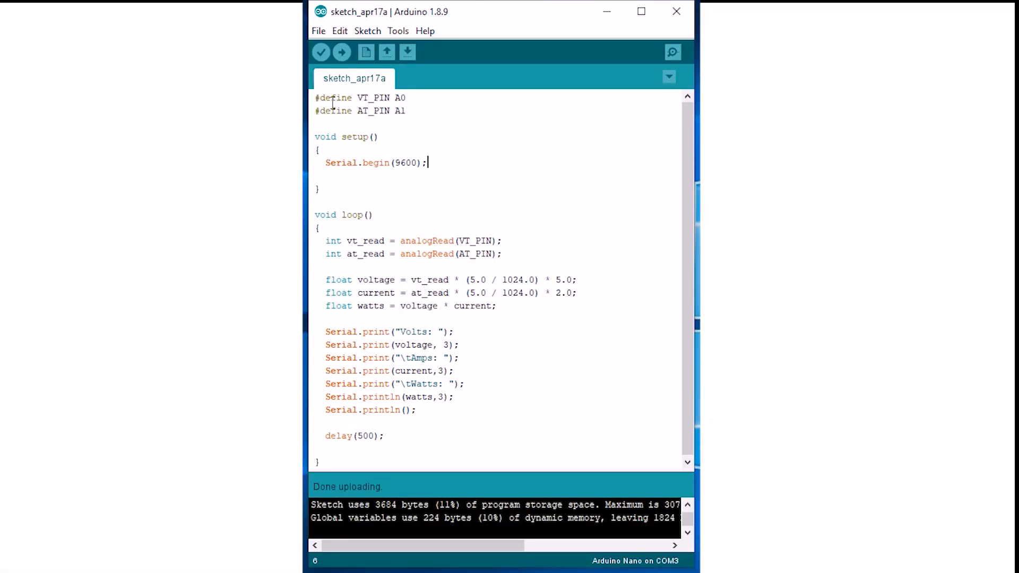
# Highlight the sketch's analogRead lines, the voltage/current/watts calculations and the serial print lines
pyautogui.moveTo(315, 98); pyautogui.dragTo(406, 111)
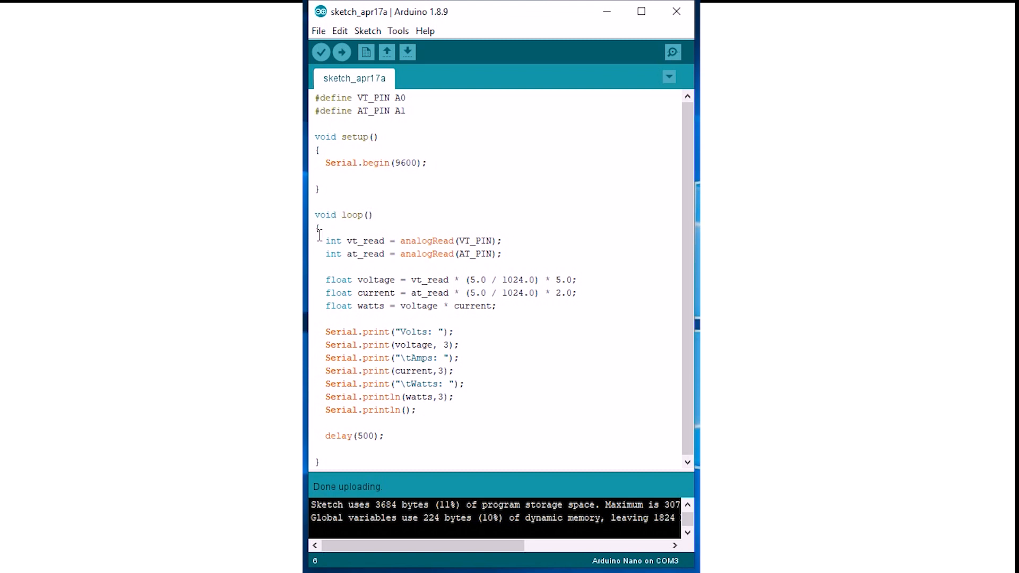
pyautogui.moveTo(315, 240); pyautogui.dragTo(500, 254)
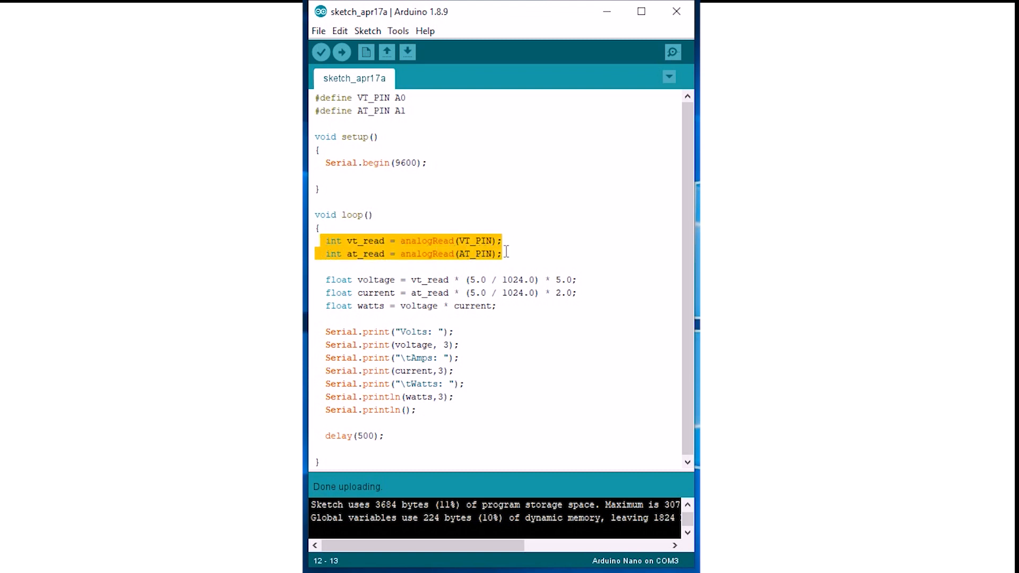
pyautogui.click(504, 254)
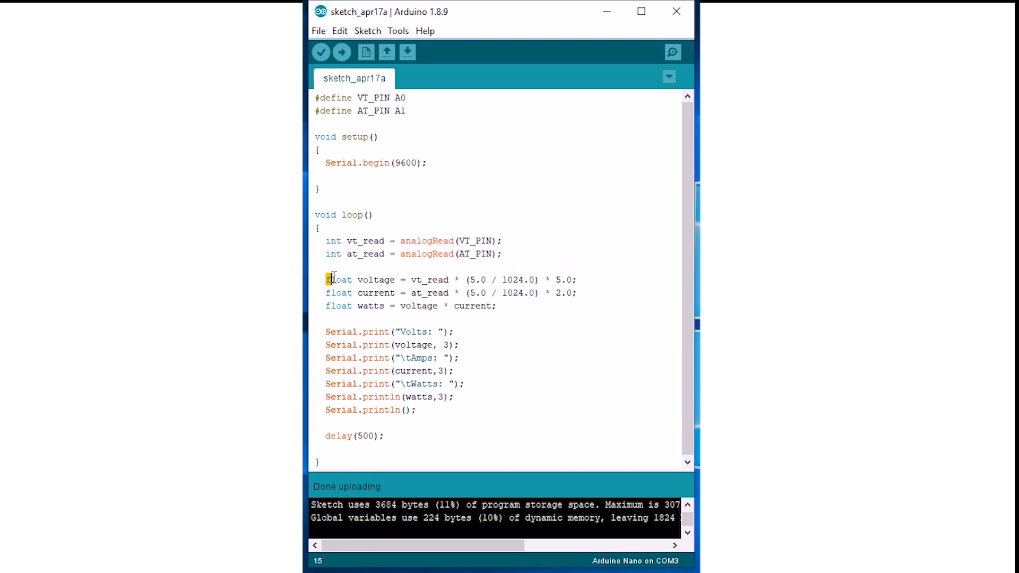
pyautogui.moveTo(326, 280); pyautogui.dragTo(496, 306)
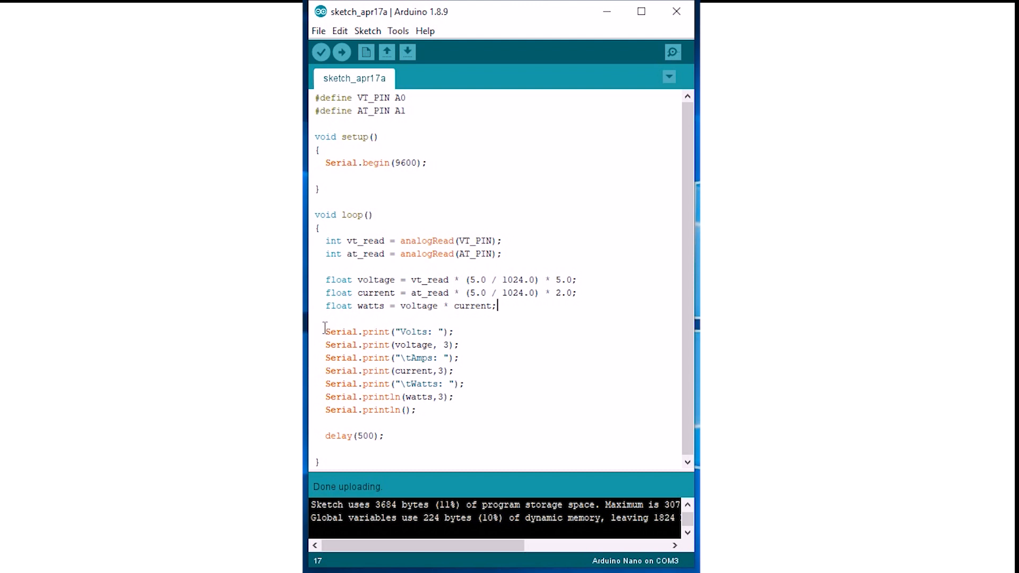
pyautogui.moveTo(325, 331); pyautogui.dragTo(460, 345)
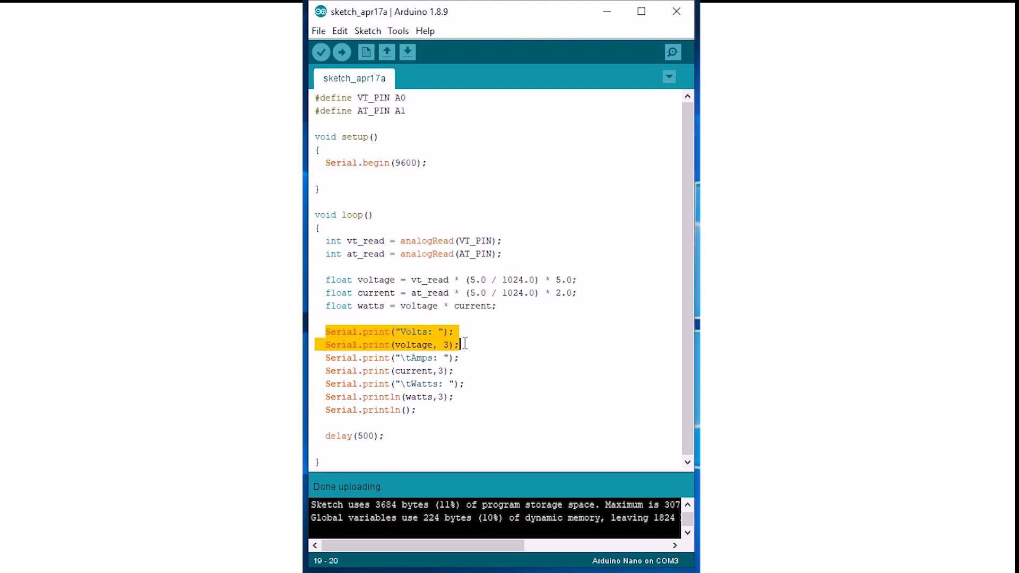
pyautogui.moveTo(460, 344); pyautogui.dragTo(417, 410)
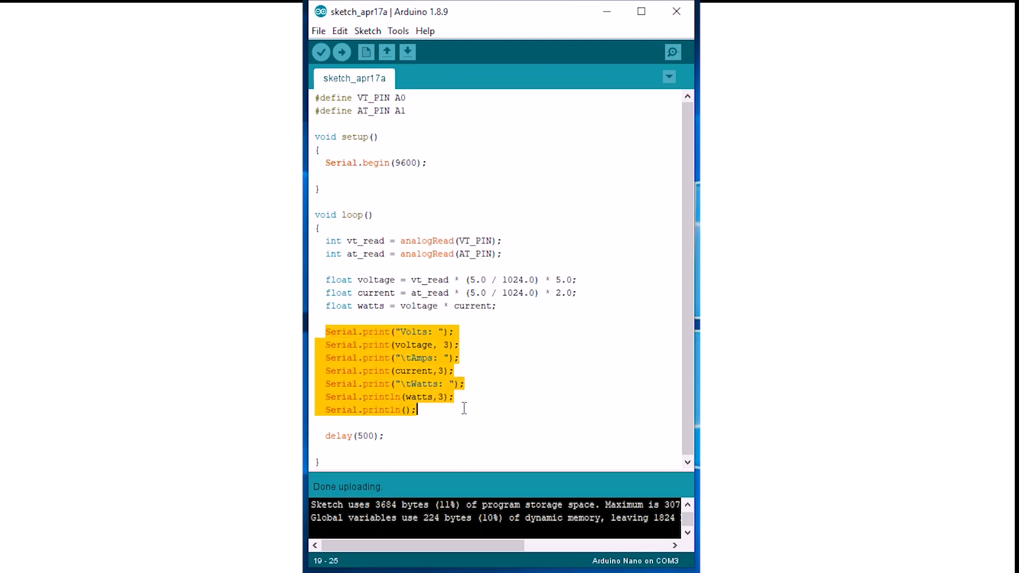
pyautogui.click(417, 410)
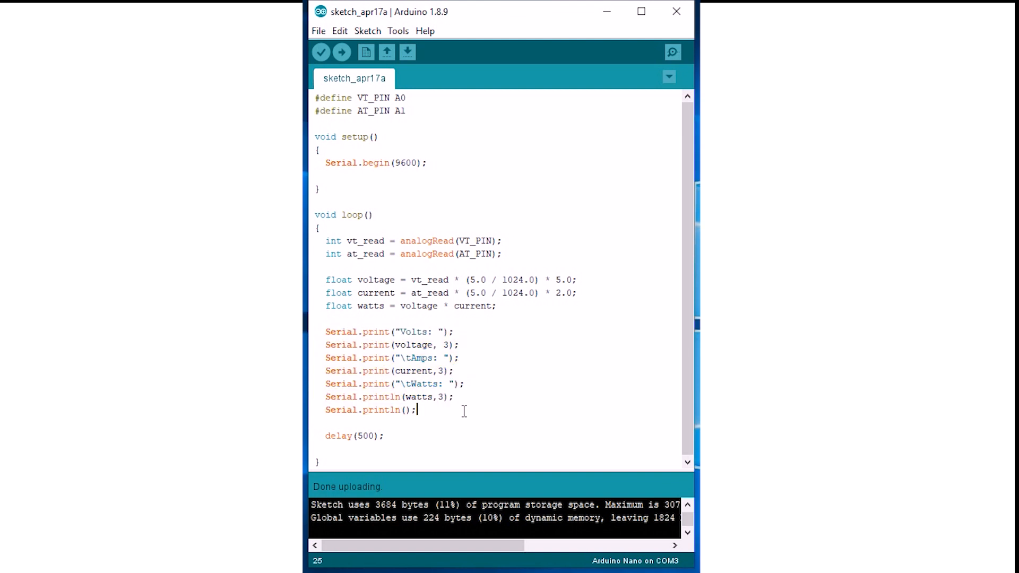
pyautogui.doubleClick(338, 435)
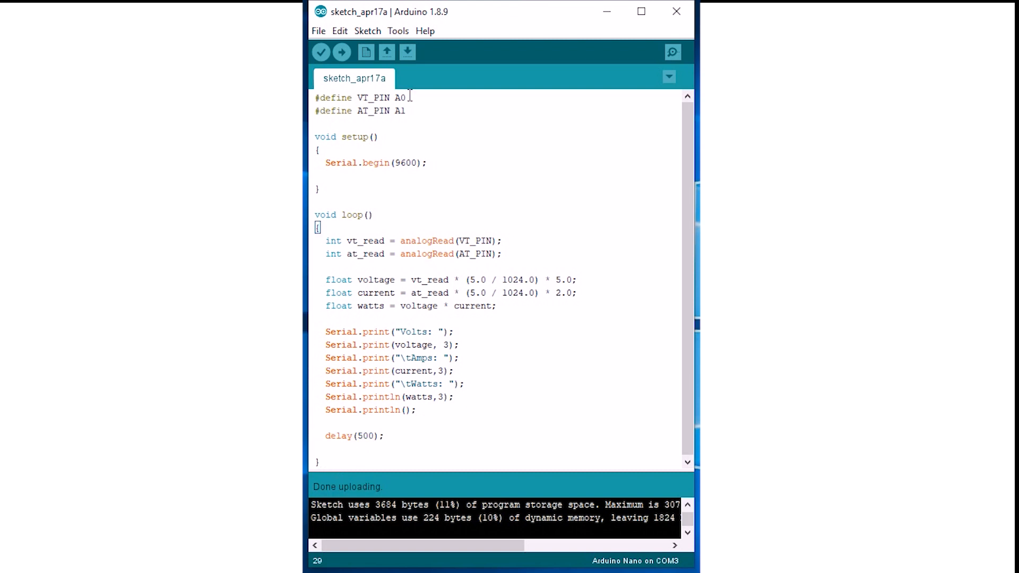
pyautogui.moveTo(342, 53)
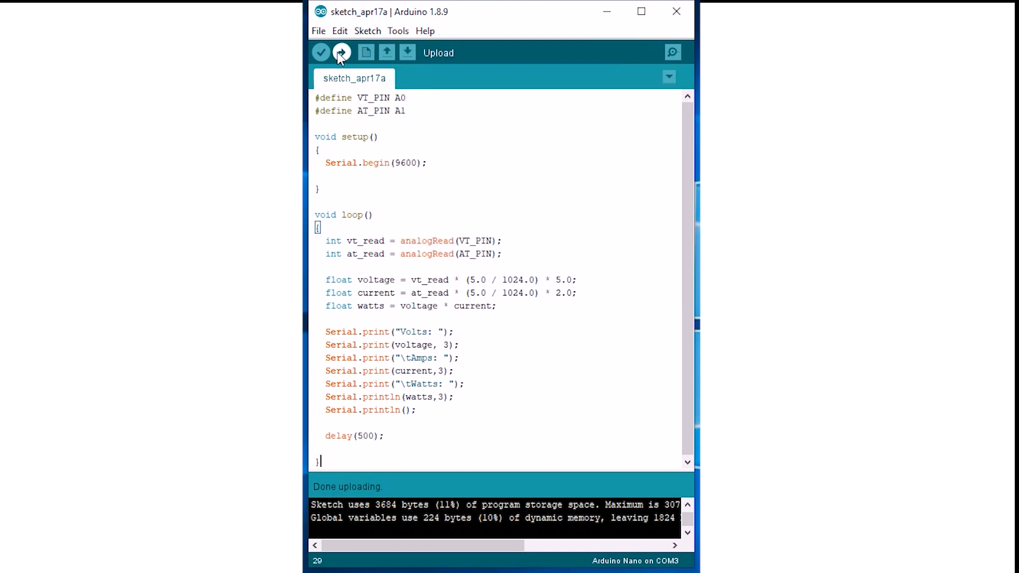
# Upload to the Nano and open the Serial Monitor, showing Volts 4.199, Amps 0.342, Watts 1.435
pyautogui.click(342, 53)
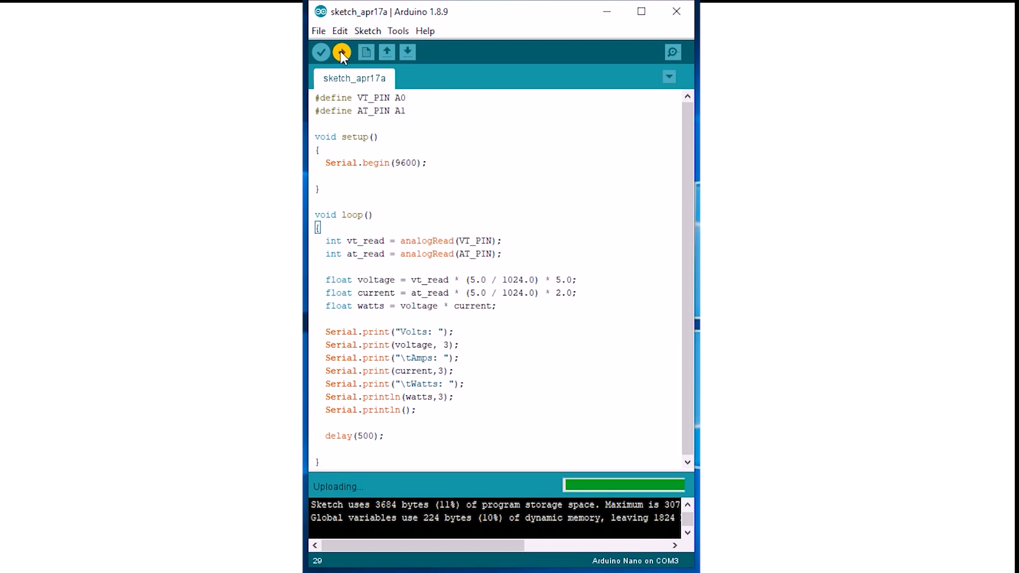
pyautogui.click(397, 30)
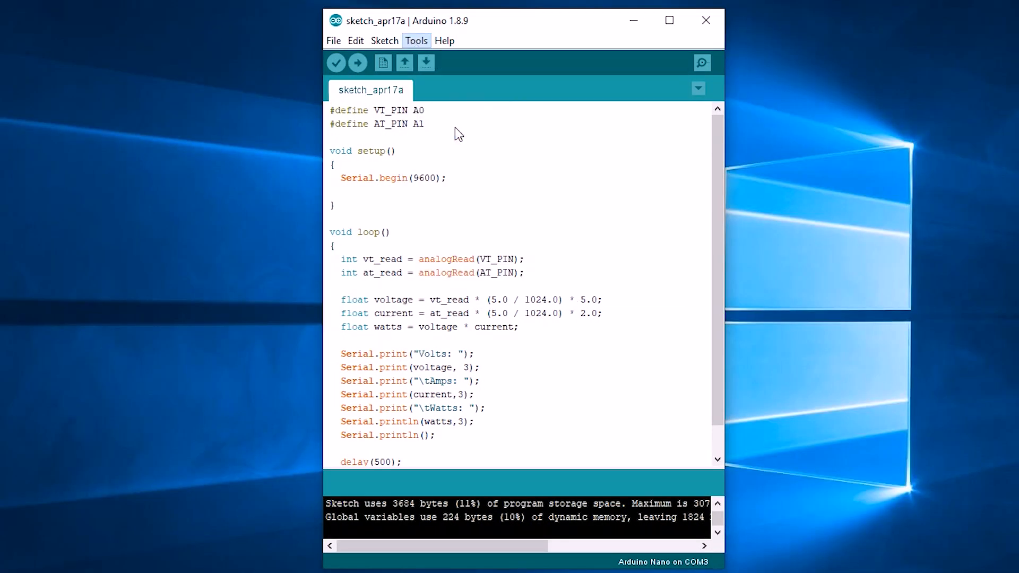
pyautogui.click(701, 63)
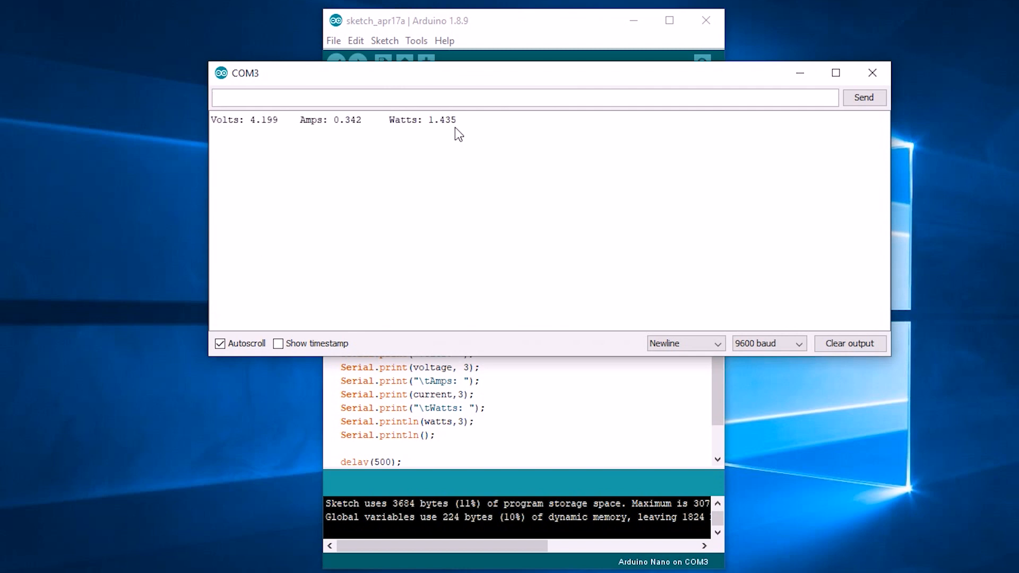